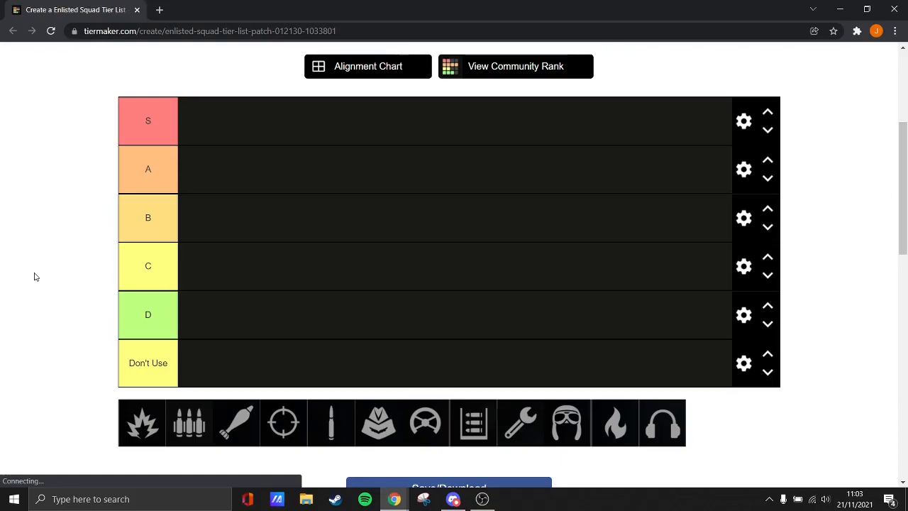
mouse_move(474, 423)
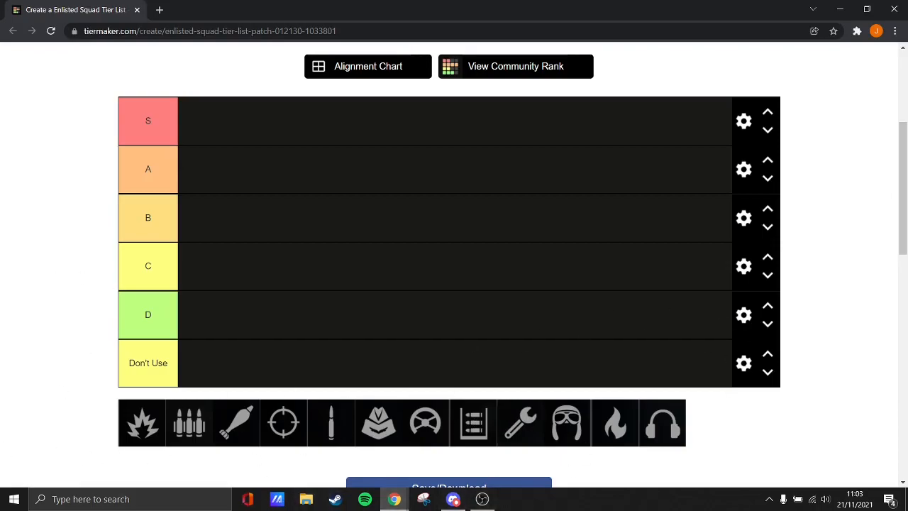
mouse_move(704, 454)
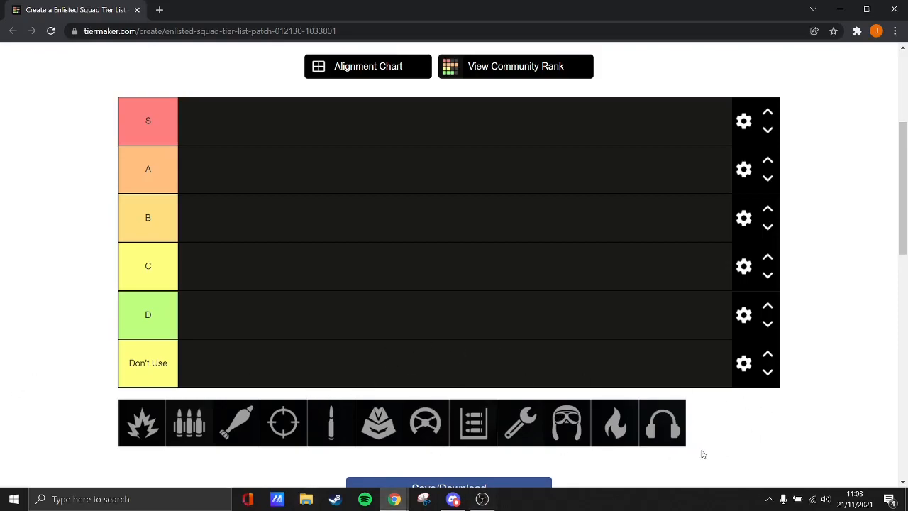
mouse_move(721, 417)
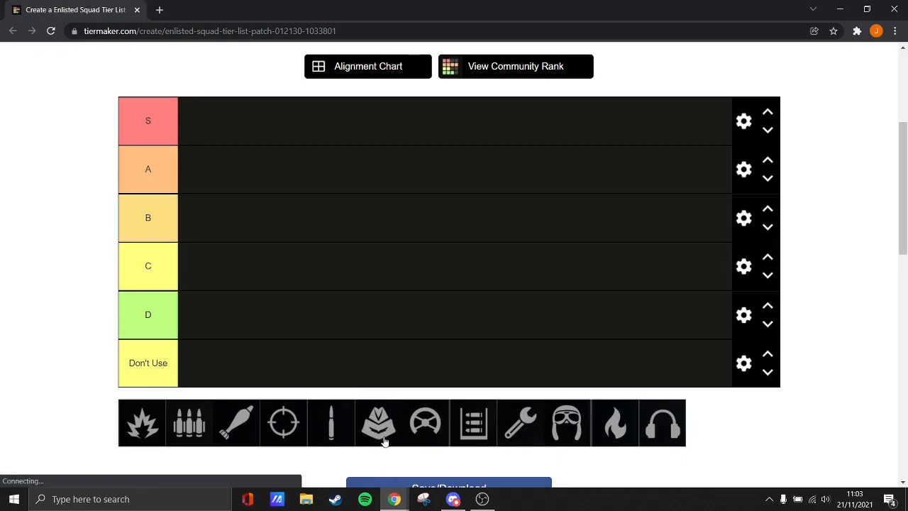
mouse_move(562, 437)
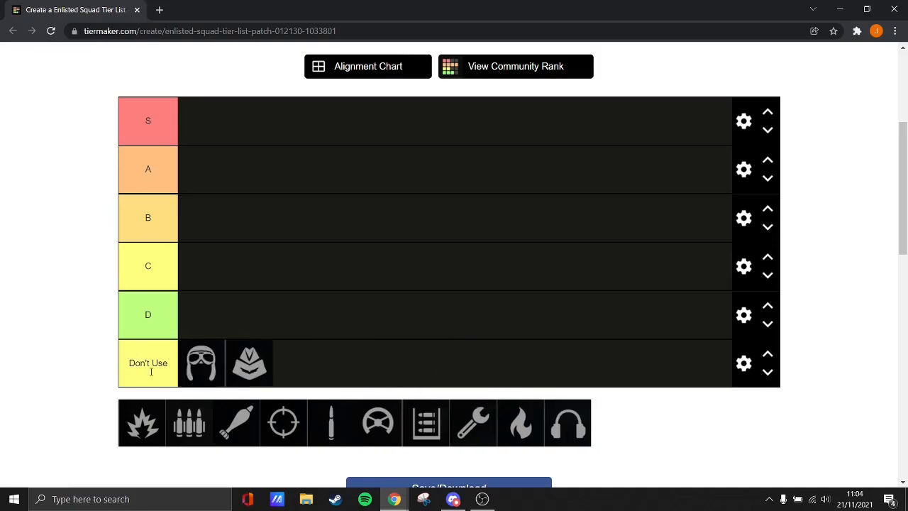
mouse_move(40, 445)
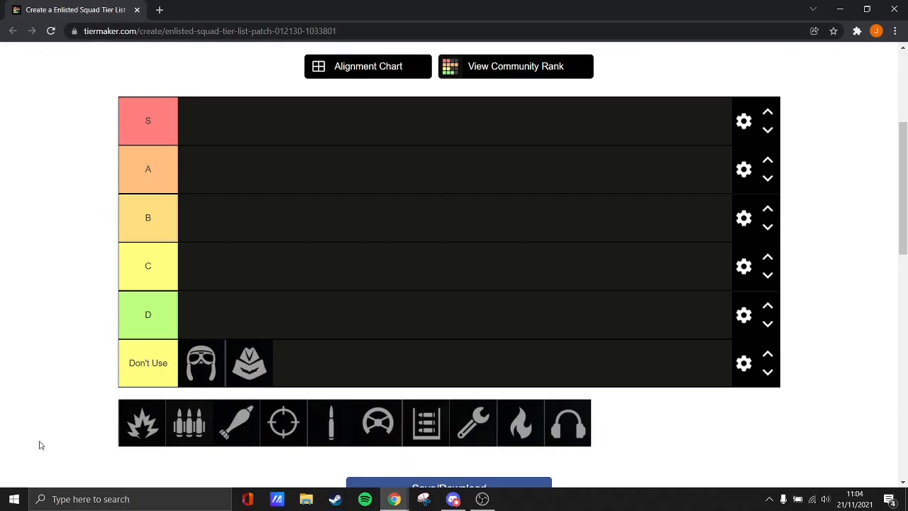
mouse_move(490, 418)
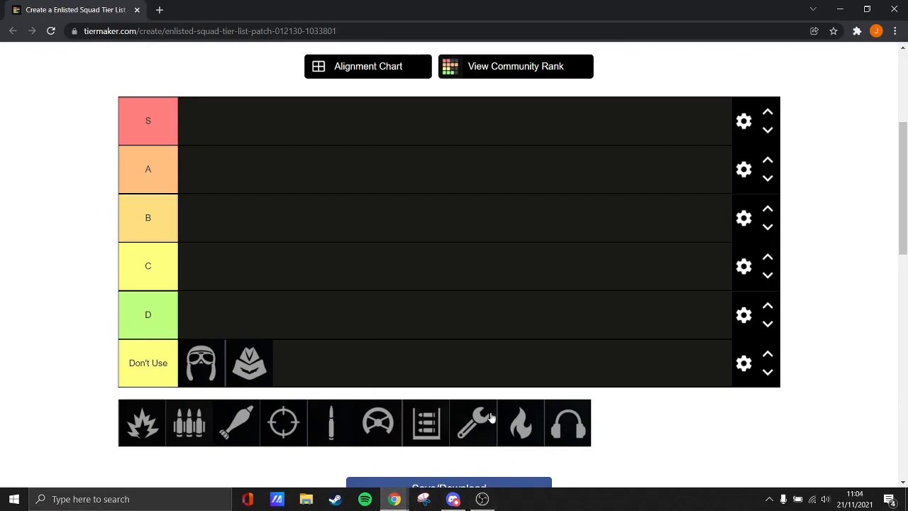
mouse_move(601, 378)
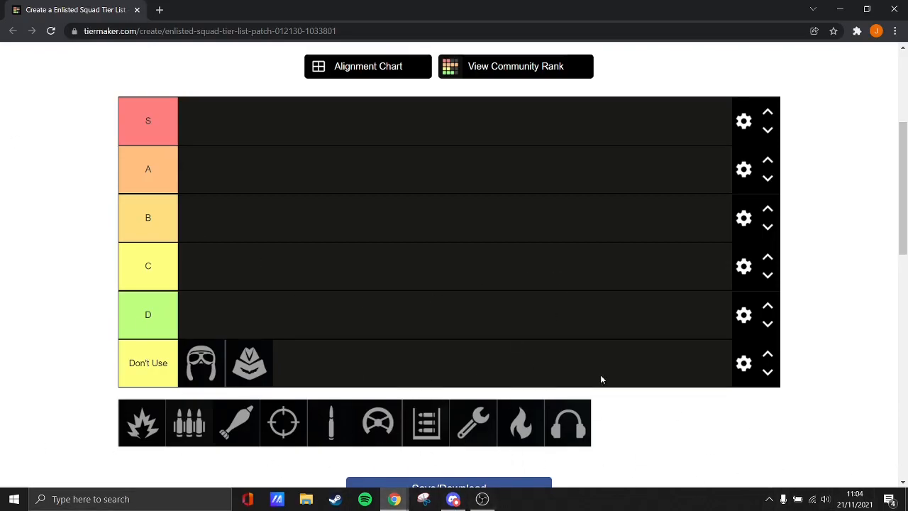
mouse_move(326, 305)
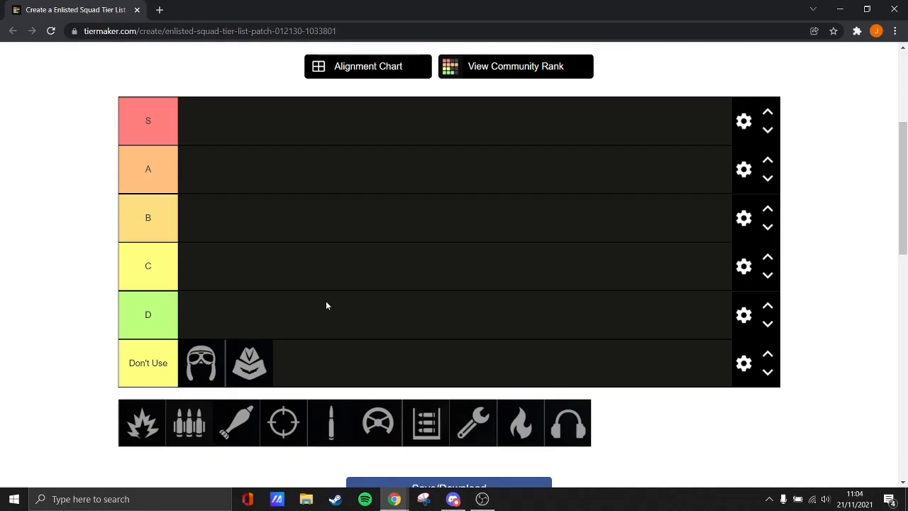
mouse_move(131, 440)
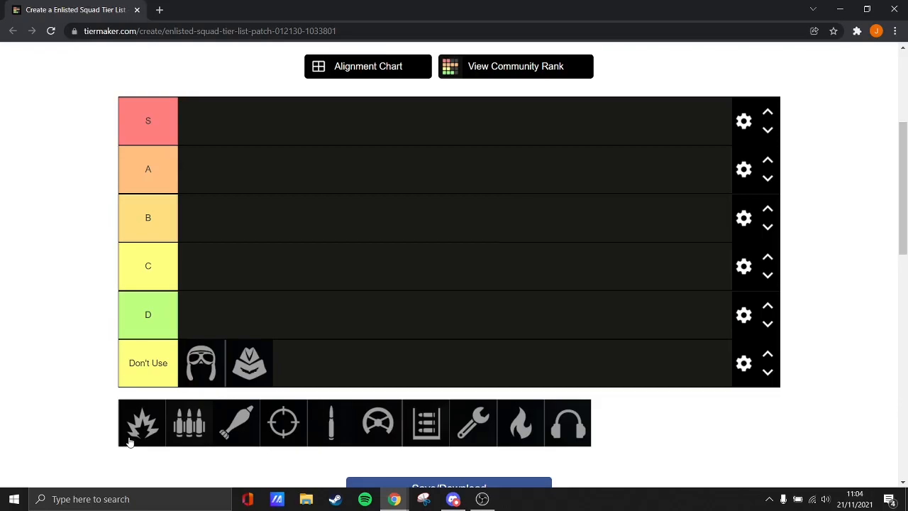
- Rank the explosion icon in D after briefly trying it in the B tier
left_click_drag(142, 423, 201, 315)
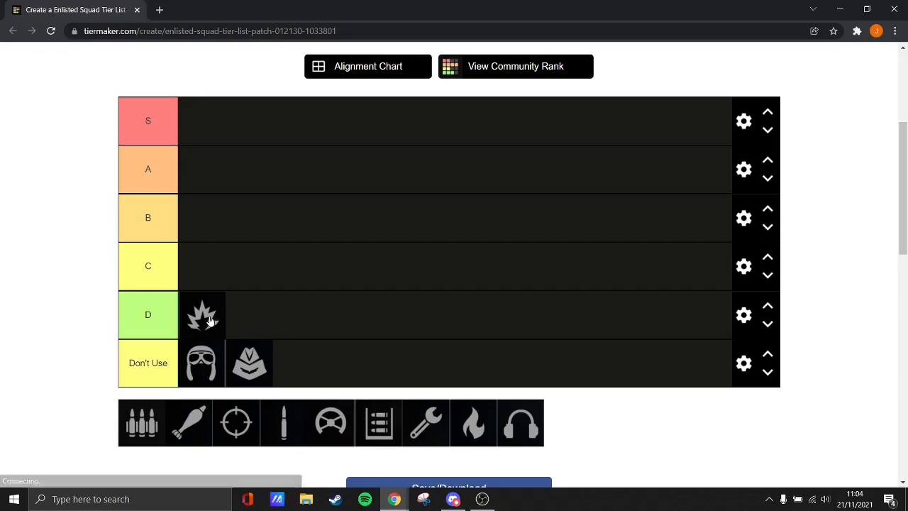
left_click_drag(202, 315, 207, 217)
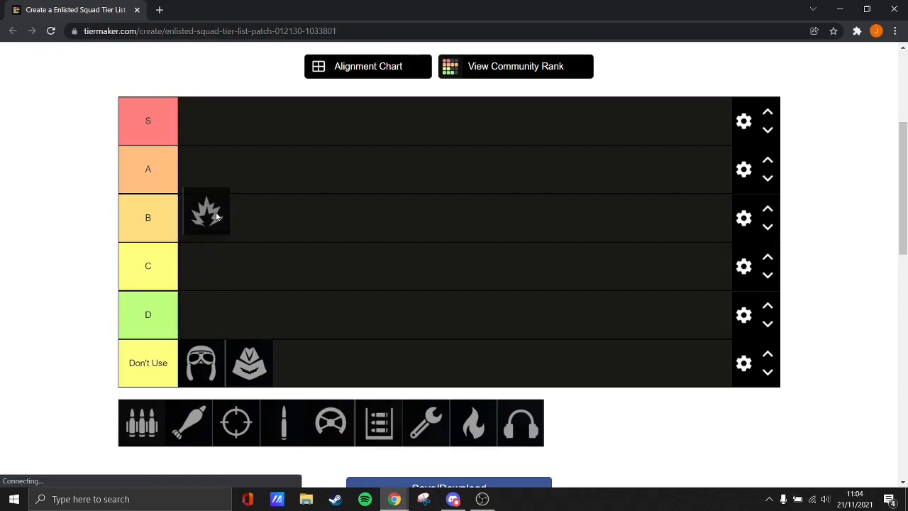
left_click_drag(206, 215, 201, 315)
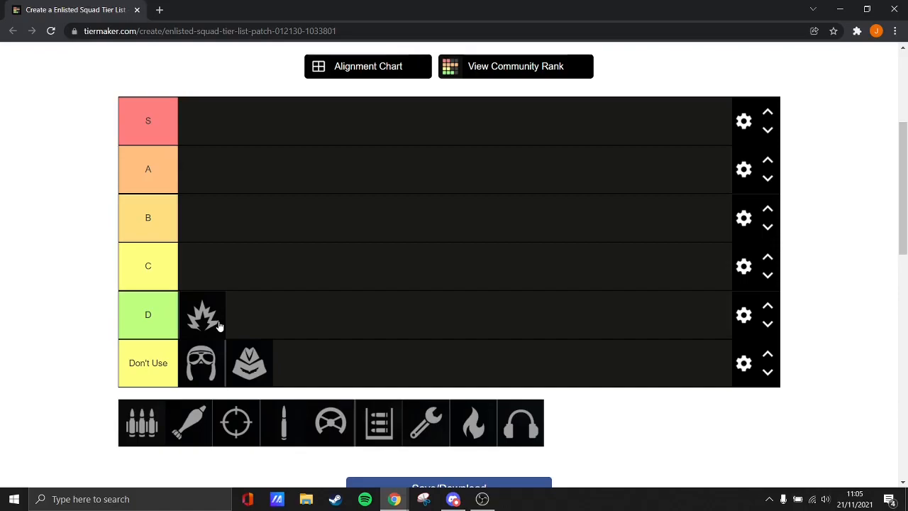
mouse_move(191, 334)
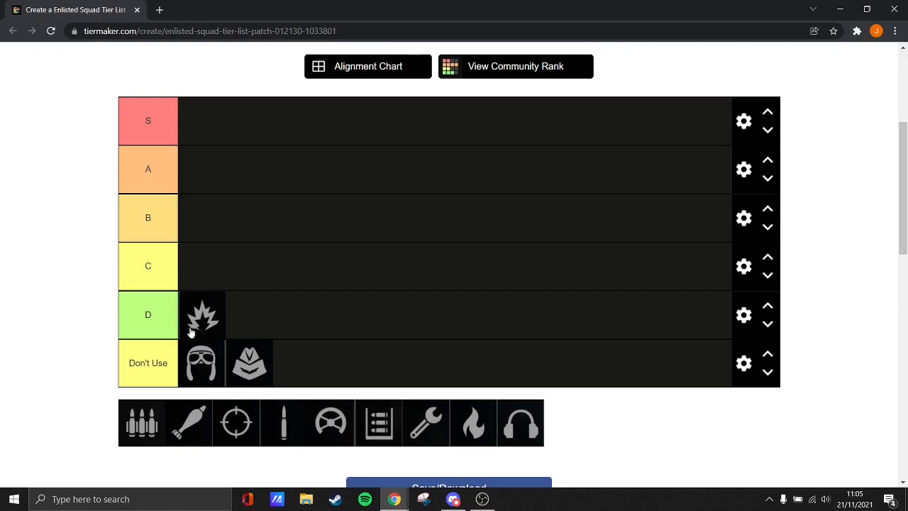
mouse_move(248, 330)
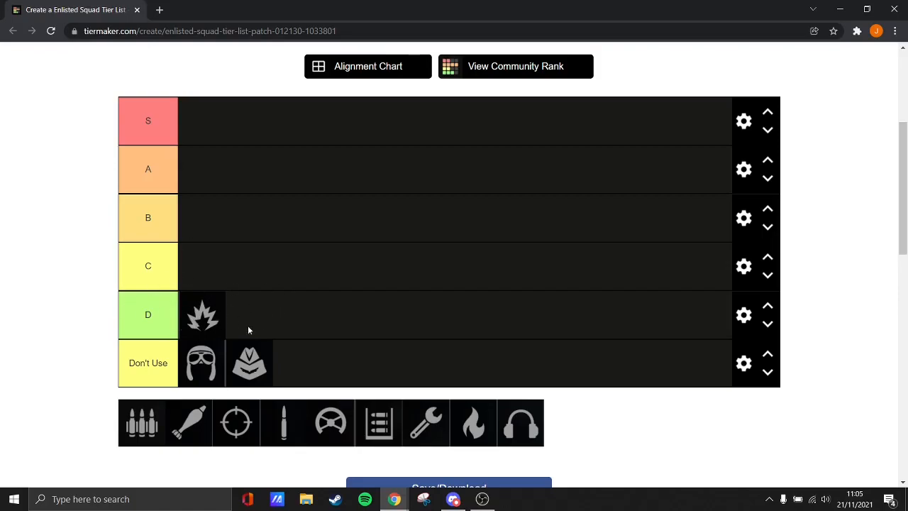
mouse_move(3, 461)
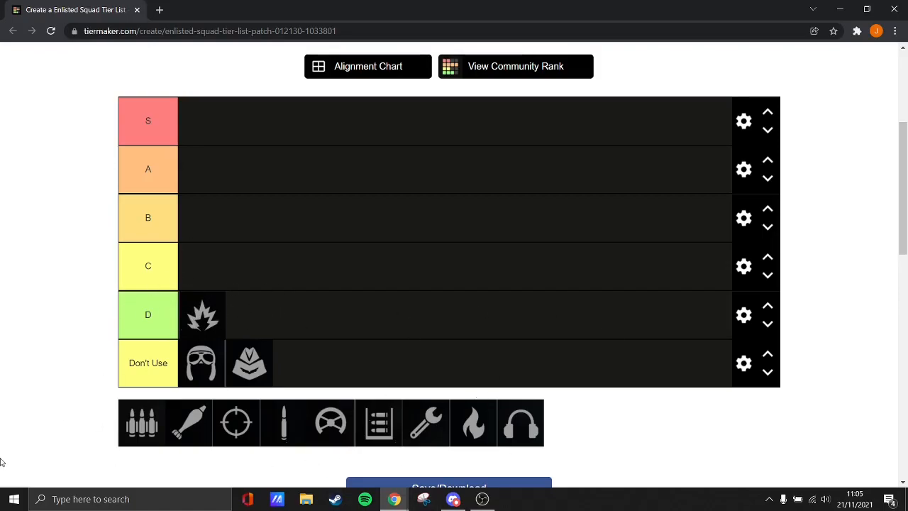
mouse_move(142, 423)
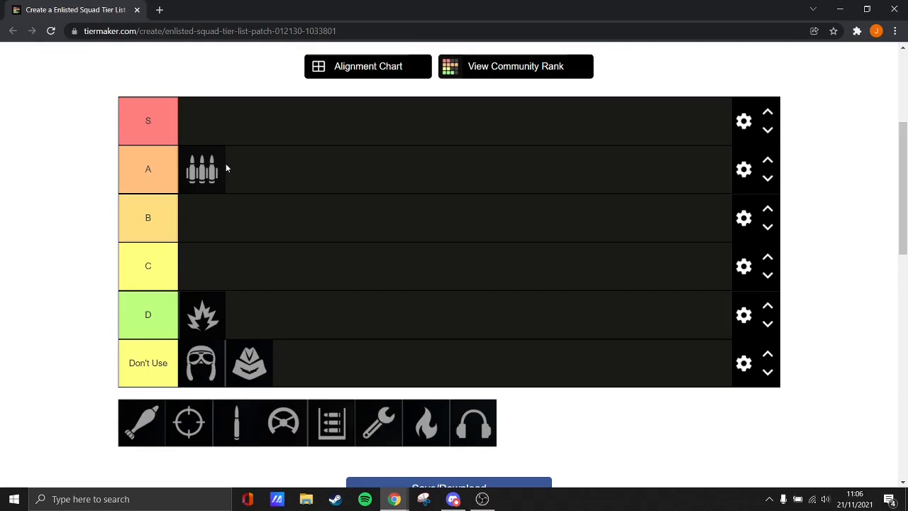
mouse_move(203, 170)
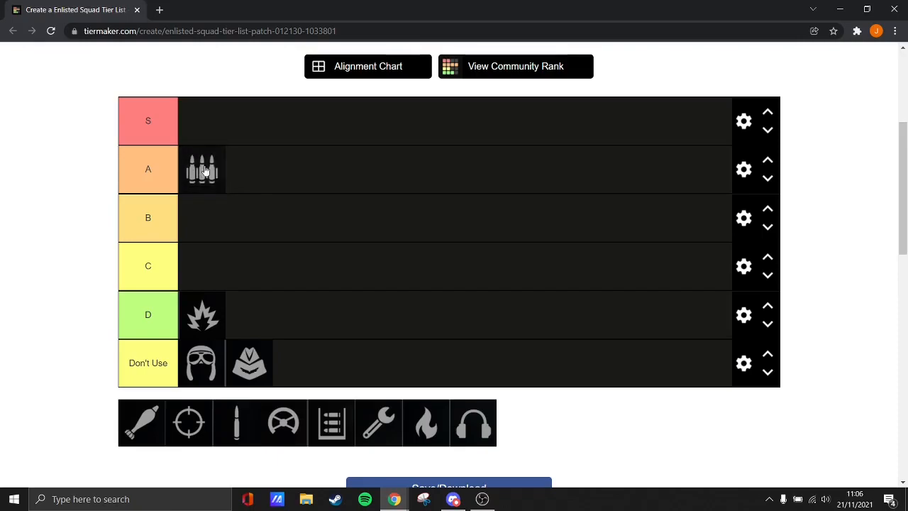
mouse_move(257, 205)
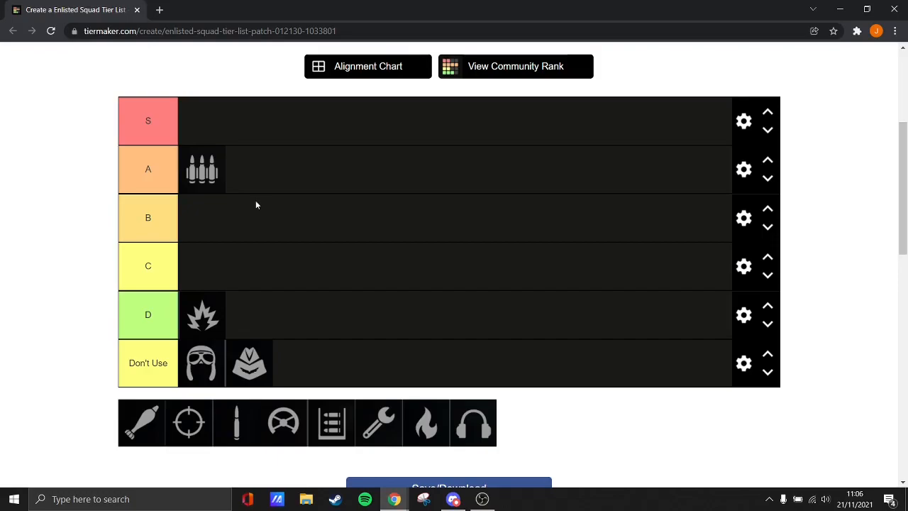
mouse_move(17, 388)
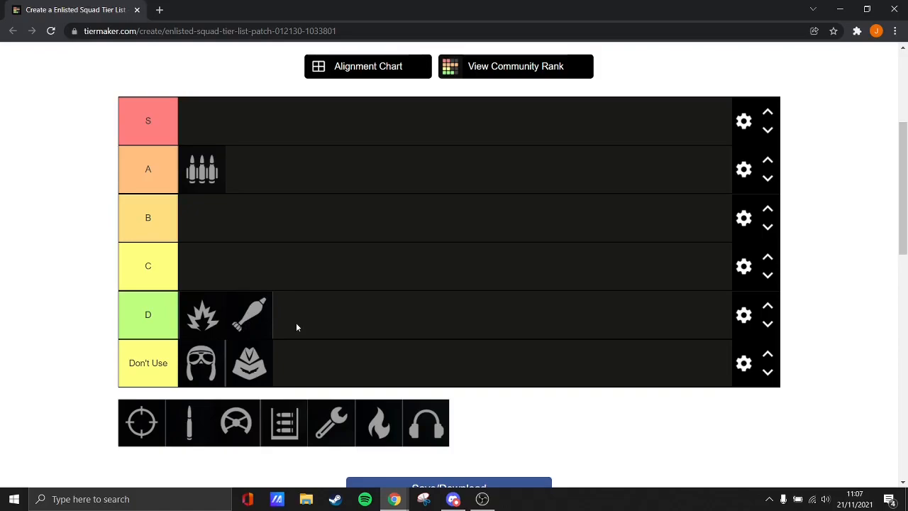
- Rank the crosshair icon in C after trying it in the D and B tiers
left_click_drag(142, 423, 207, 266)
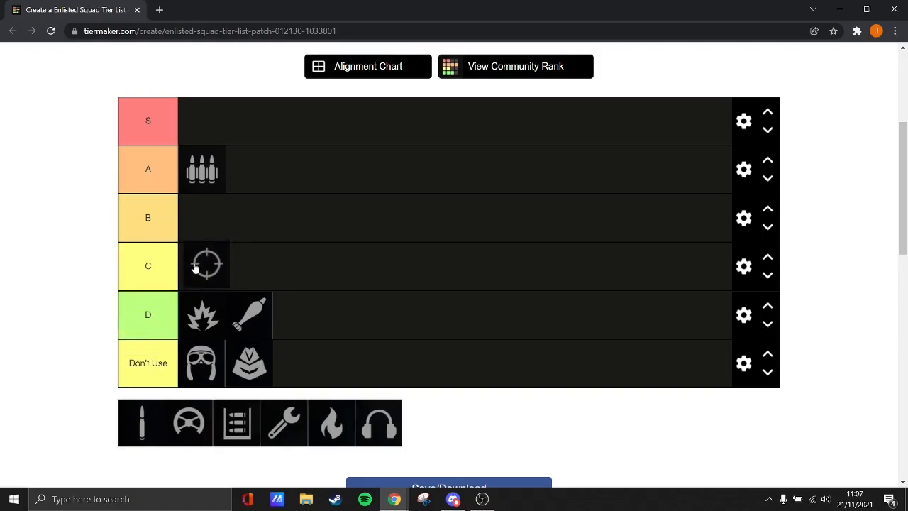
mouse_move(273, 281)
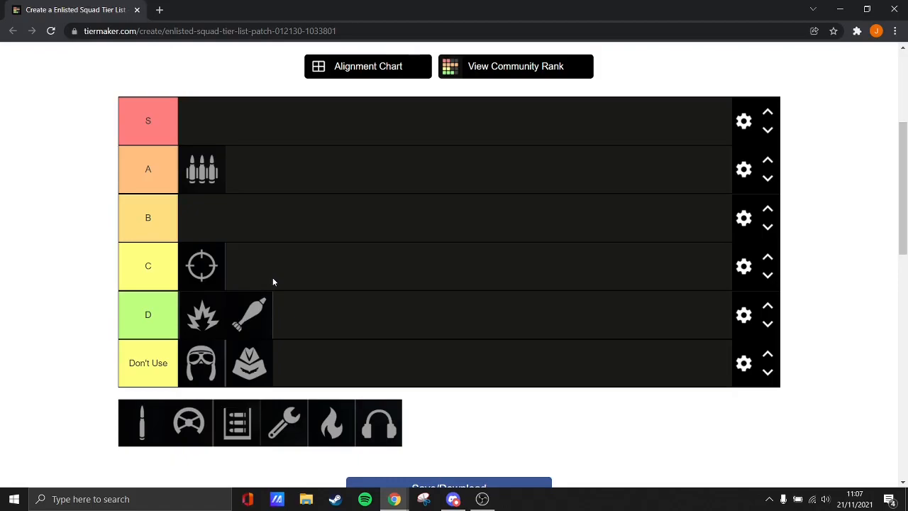
left_click_drag(202, 265, 318, 306)
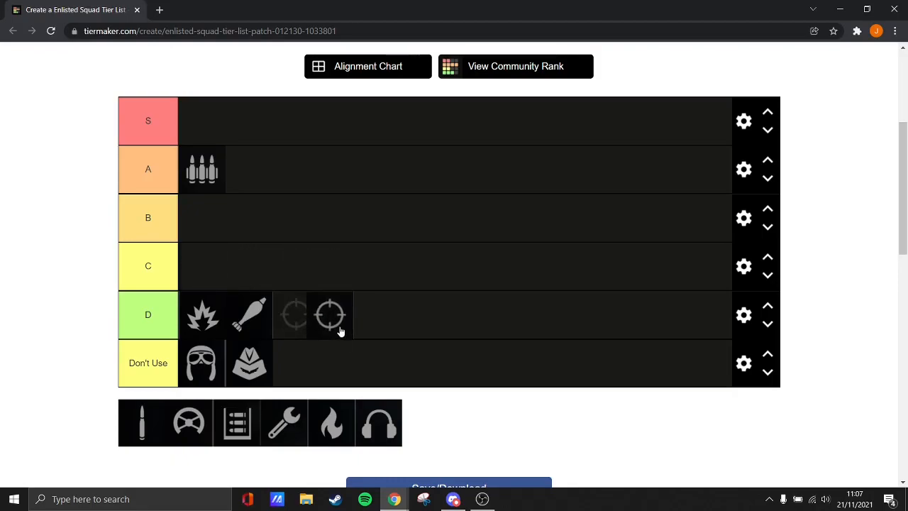
left_click_drag(330, 315, 292, 267)
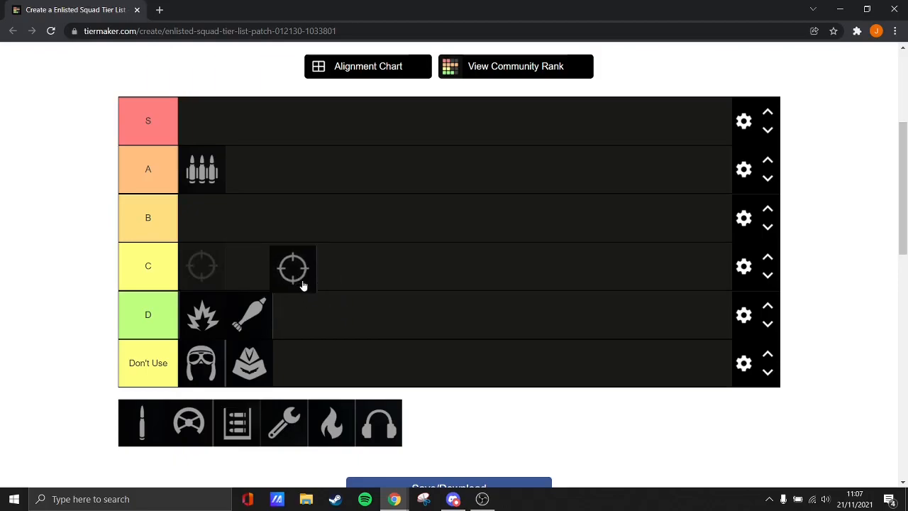
left_click_drag(292, 266, 210, 212)
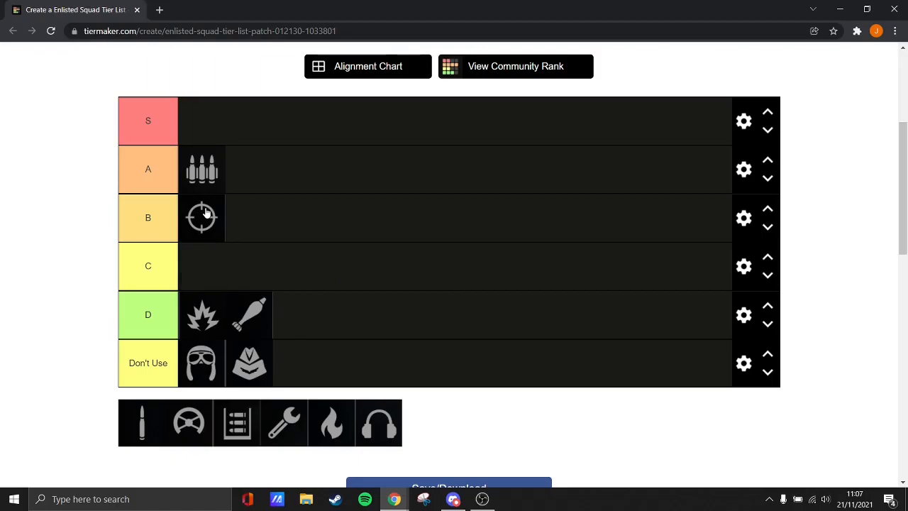
left_click_drag(201, 219, 201, 266)
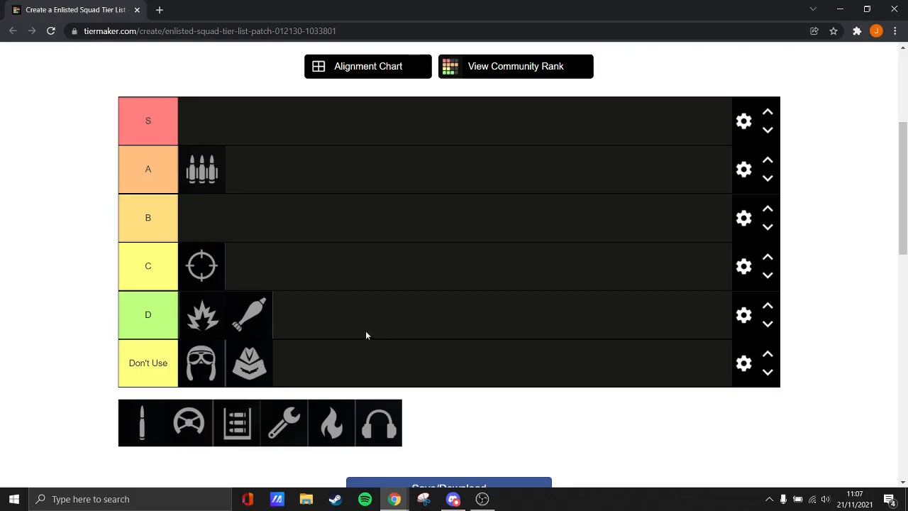
mouse_move(415, 354)
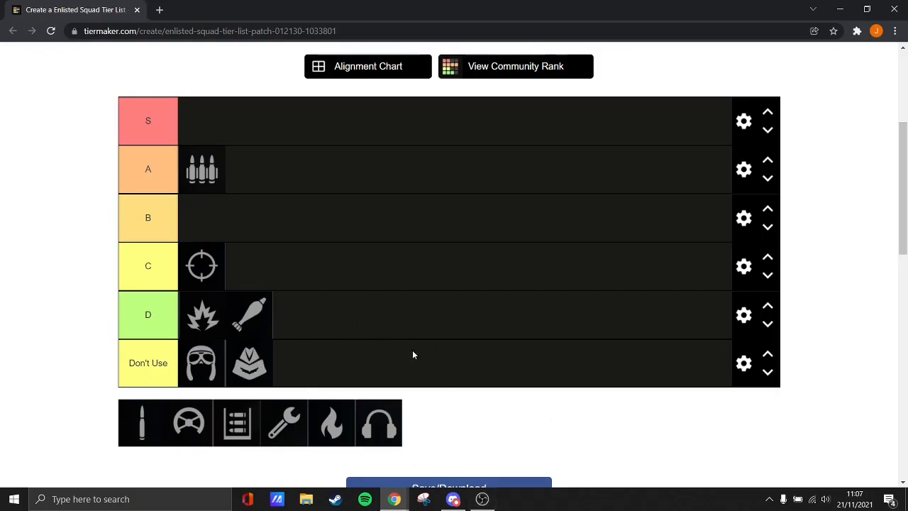
mouse_move(149, 420)
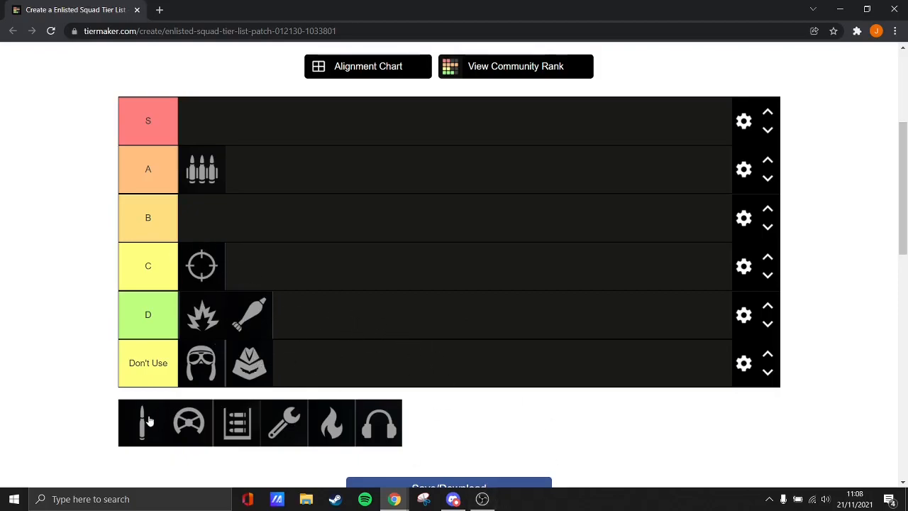
mouse_move(145, 422)
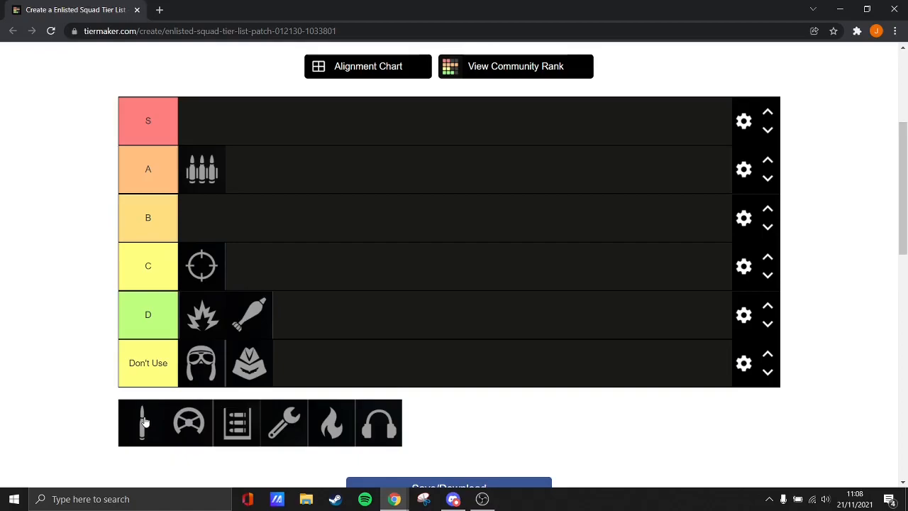
- Rank the single-bullet icon in A beside the triple-bullet icon
left_click_drag(142, 422, 250, 169)
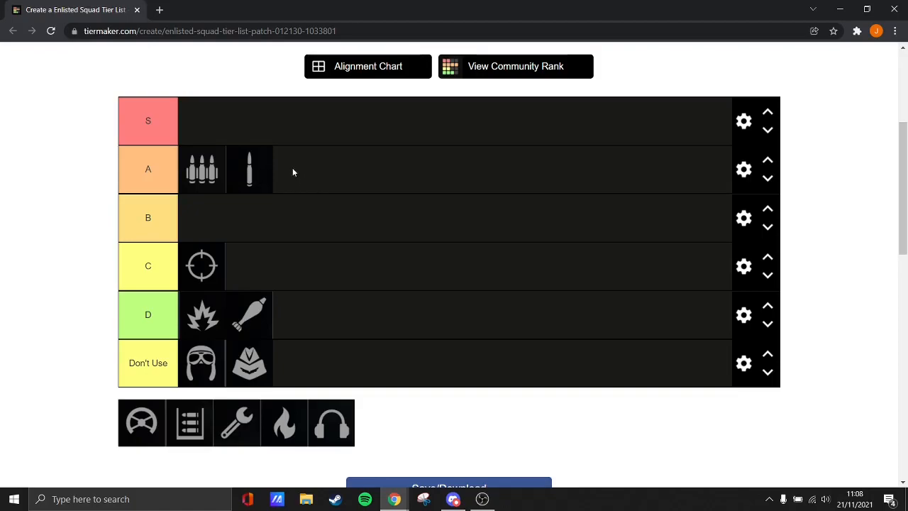
mouse_move(275, 120)
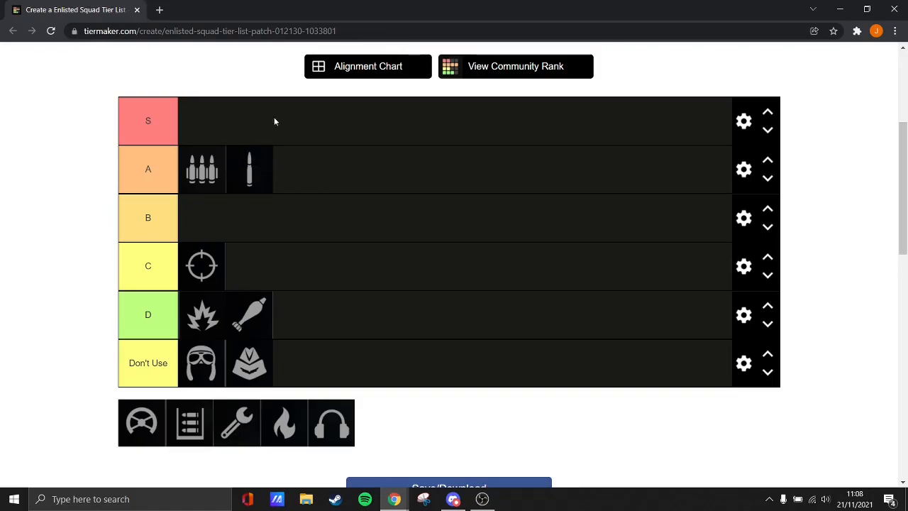
mouse_move(305, 325)
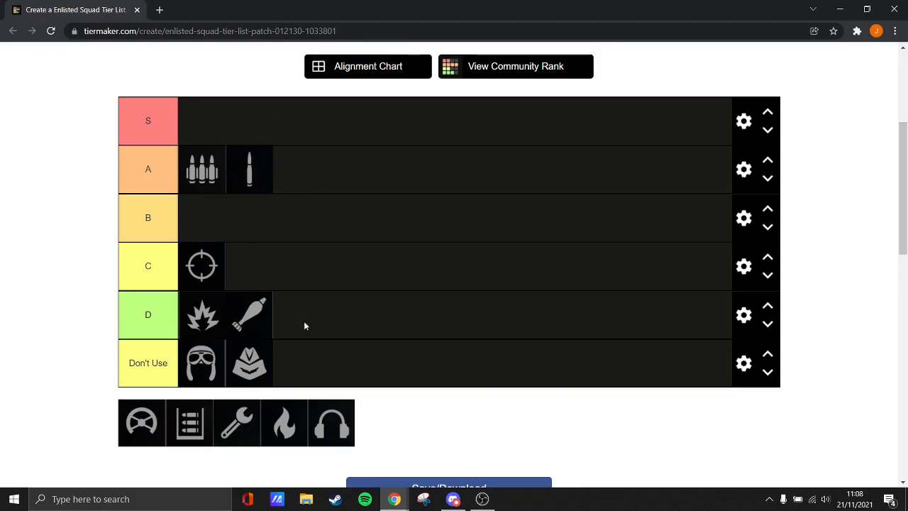
mouse_move(236, 210)
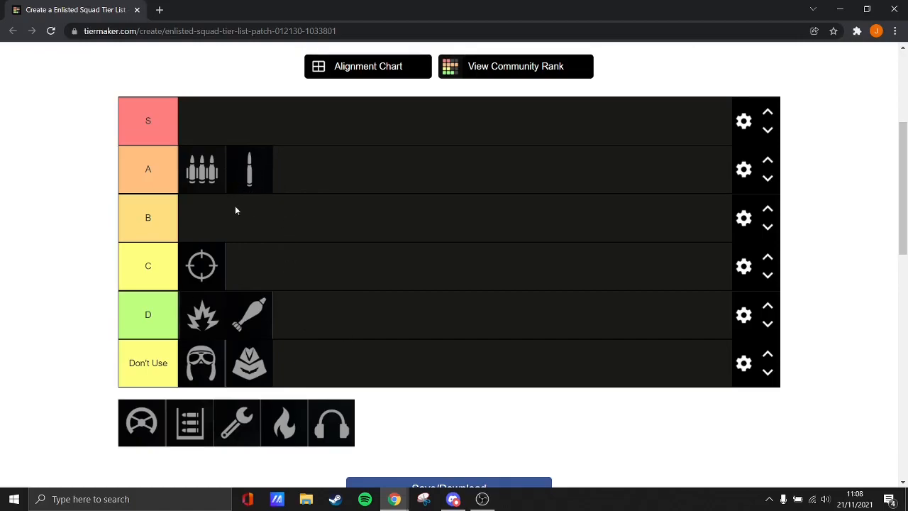
mouse_move(244, 215)
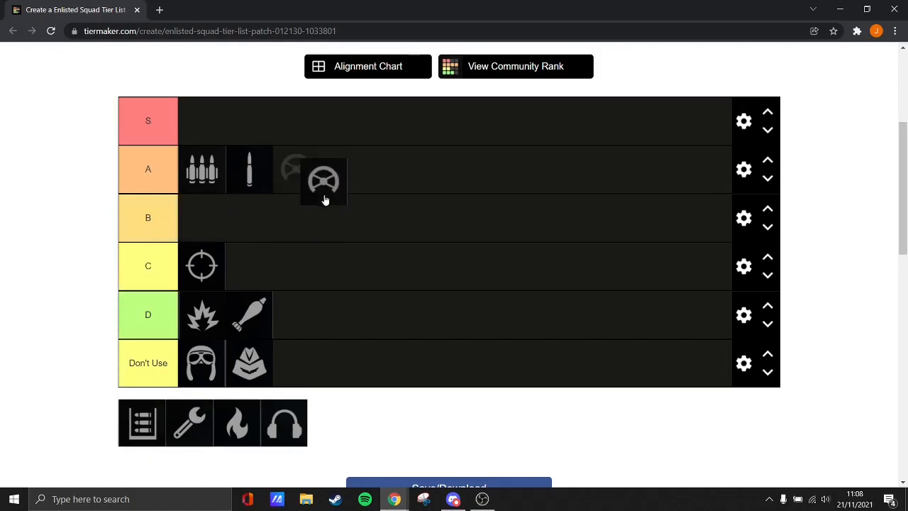
- Settle the steering-wheel icon into A after trying it in the B tier
left_click_drag(324, 182, 347, 221)
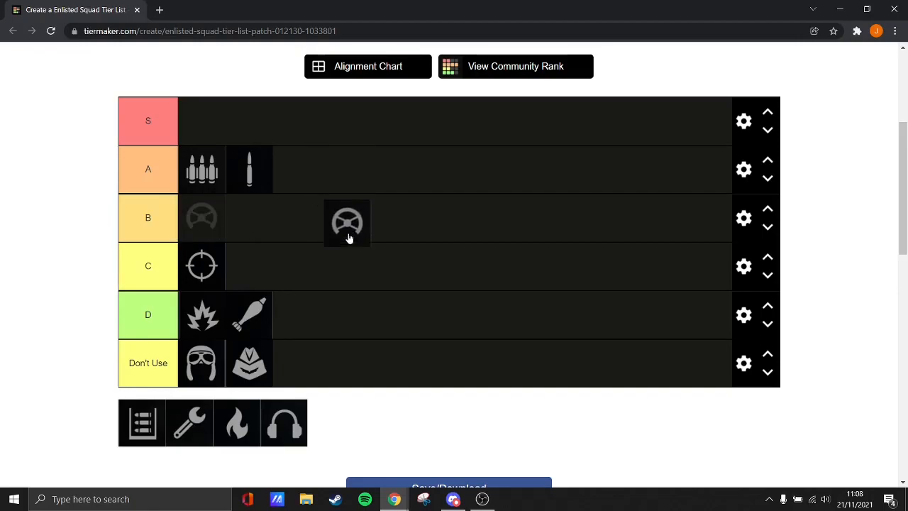
left_click_drag(346, 223, 360, 176)
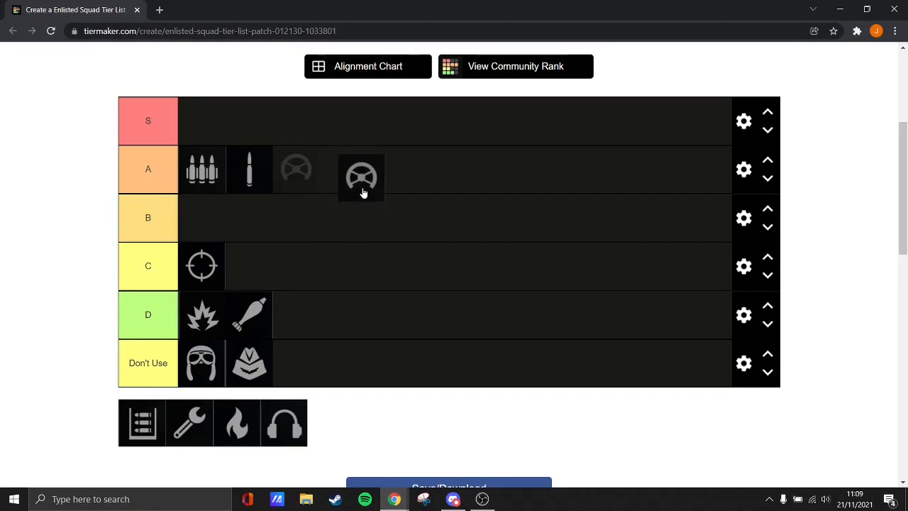
left_click_drag(360, 178, 296, 168)
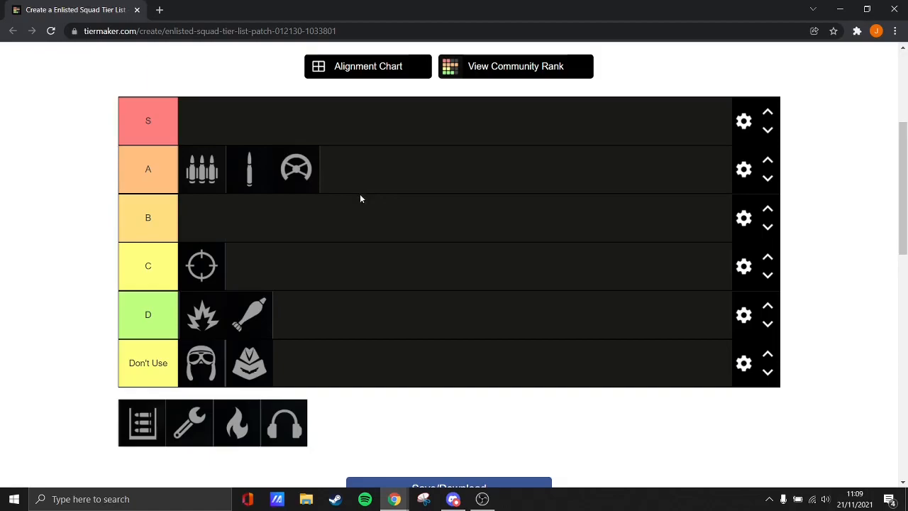
mouse_move(305, 173)
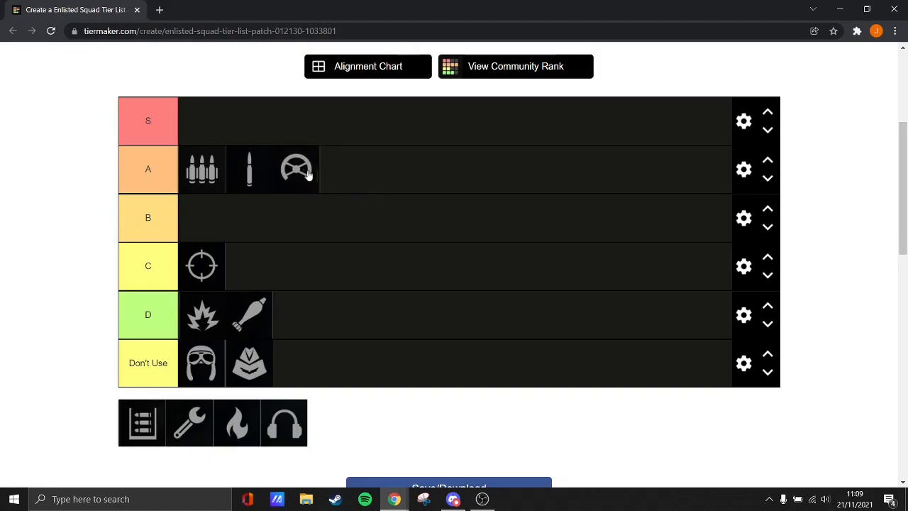
mouse_move(358, 191)
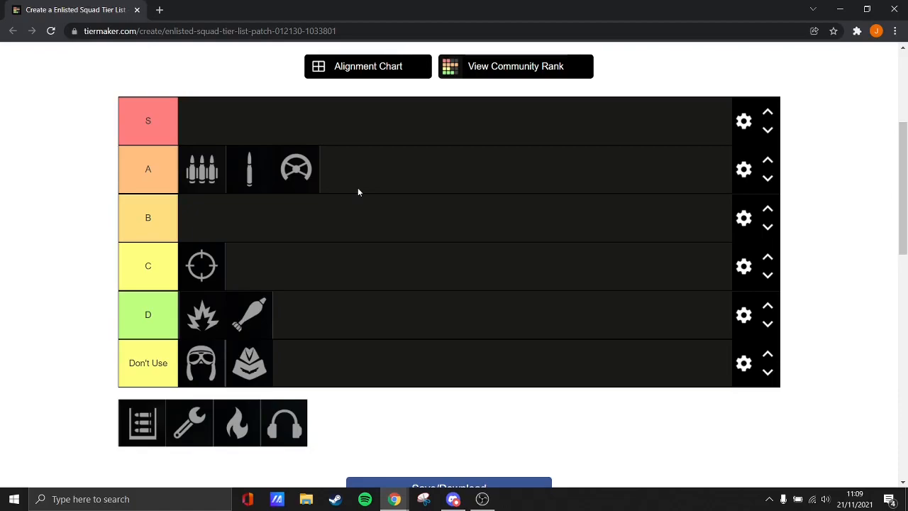
mouse_move(326, 432)
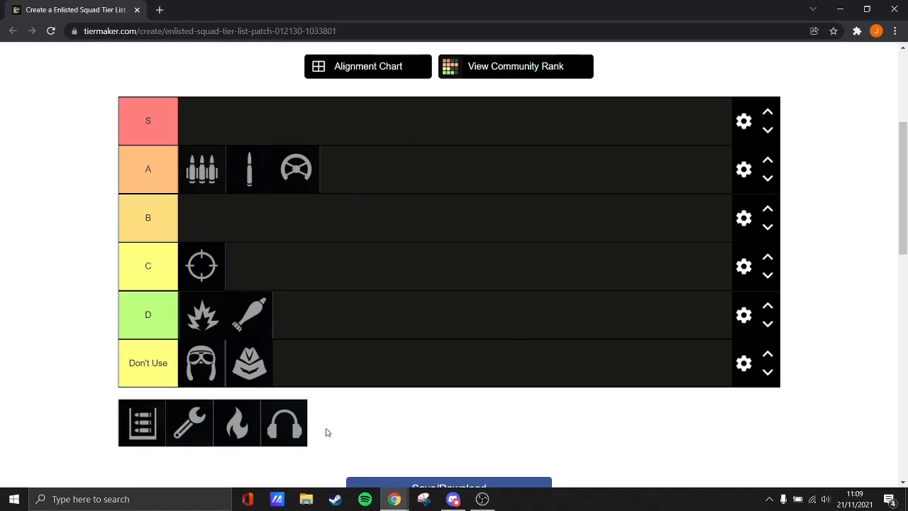
- Rank the checklist icon first in the S tier
left_click_drag(142, 422, 213, 134)
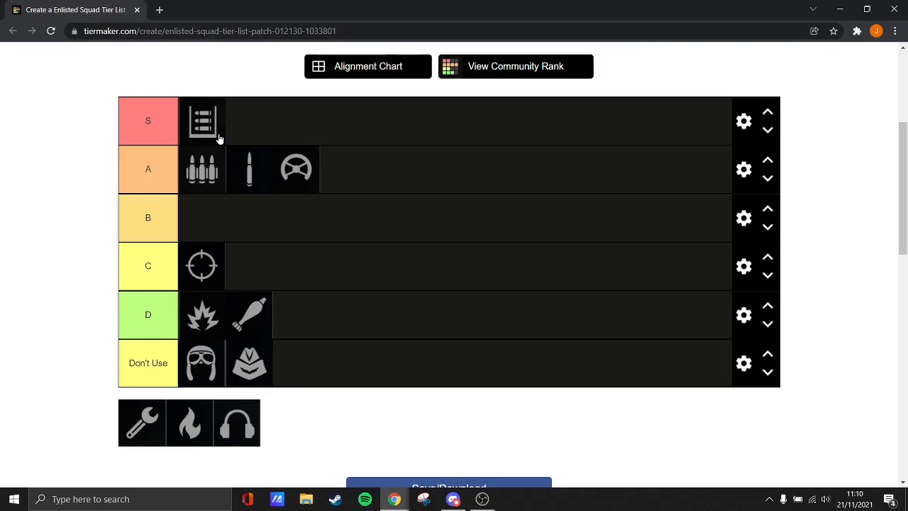
mouse_move(142, 423)
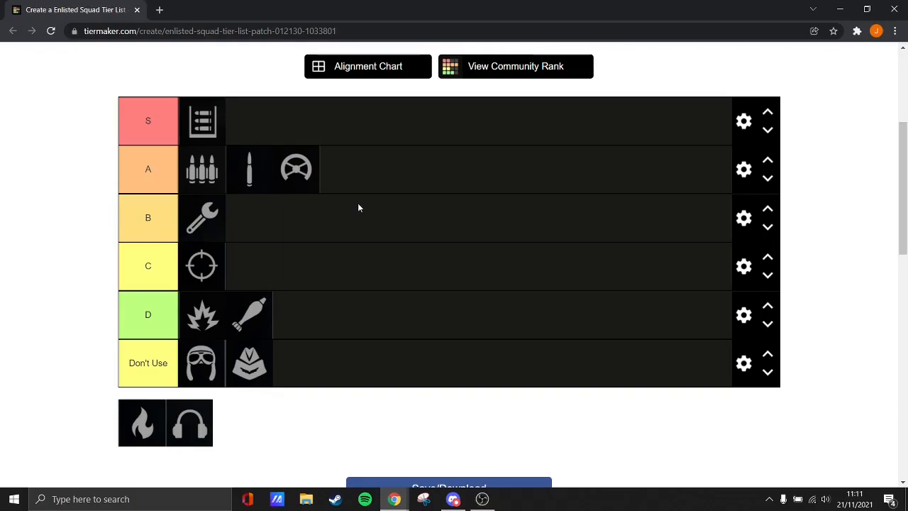
mouse_move(309, 145)
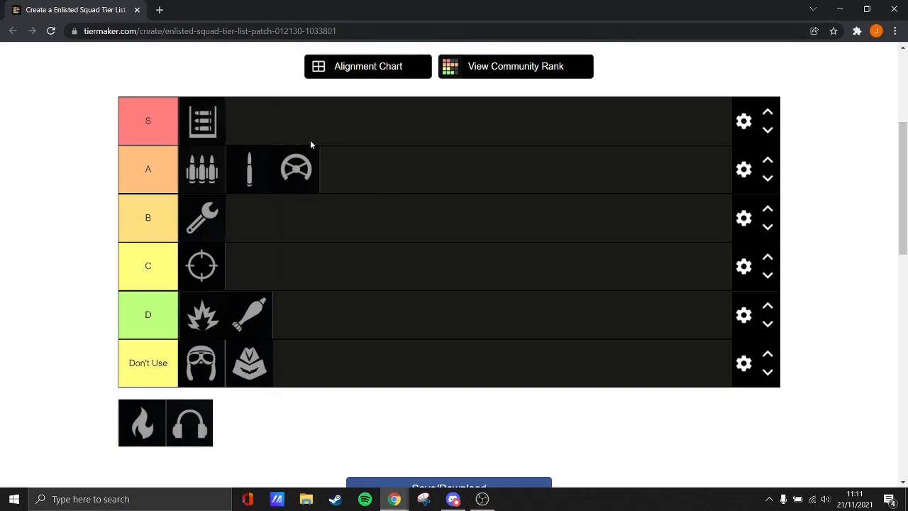
mouse_move(63, 324)
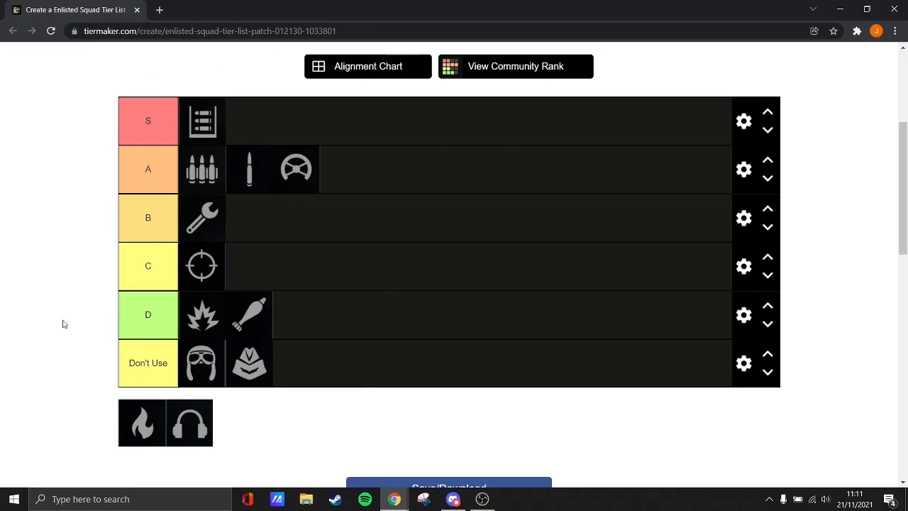
mouse_move(309, 223)
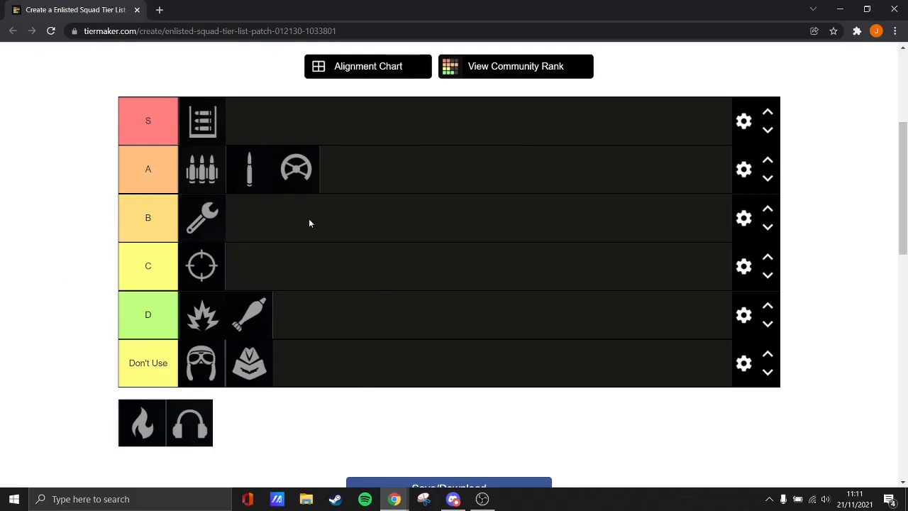
mouse_move(324, 227)
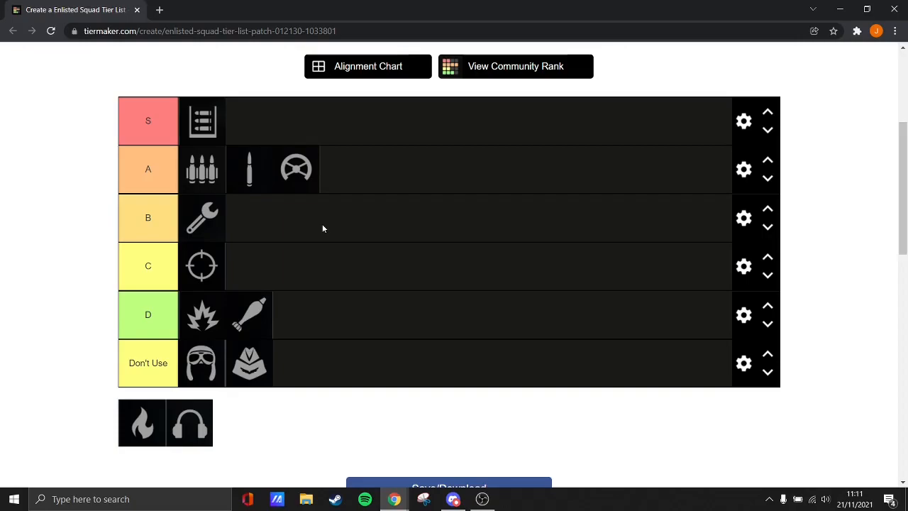
mouse_move(241, 220)
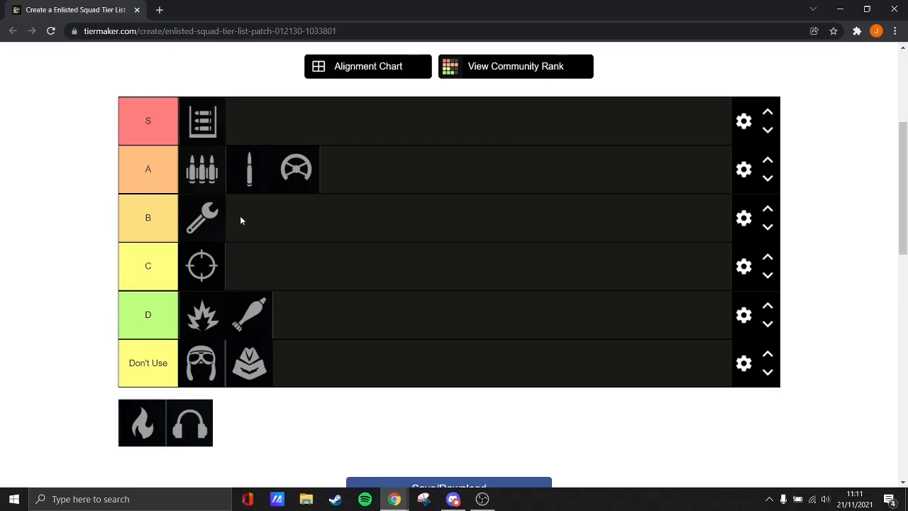
mouse_move(227, 196)
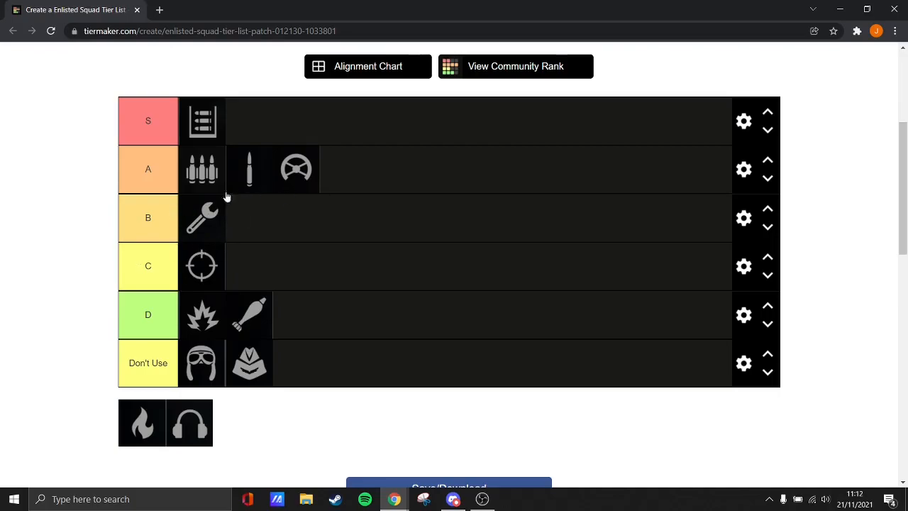
mouse_move(196, 281)
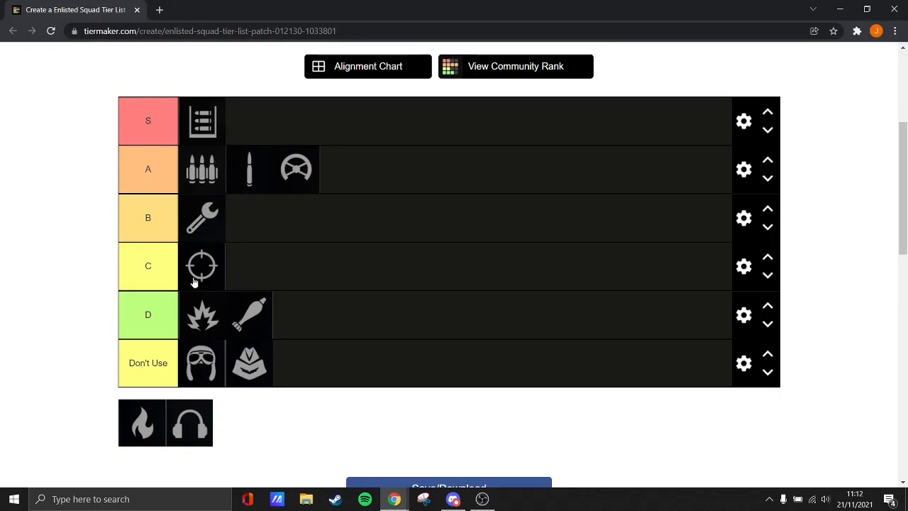
mouse_move(502, 457)
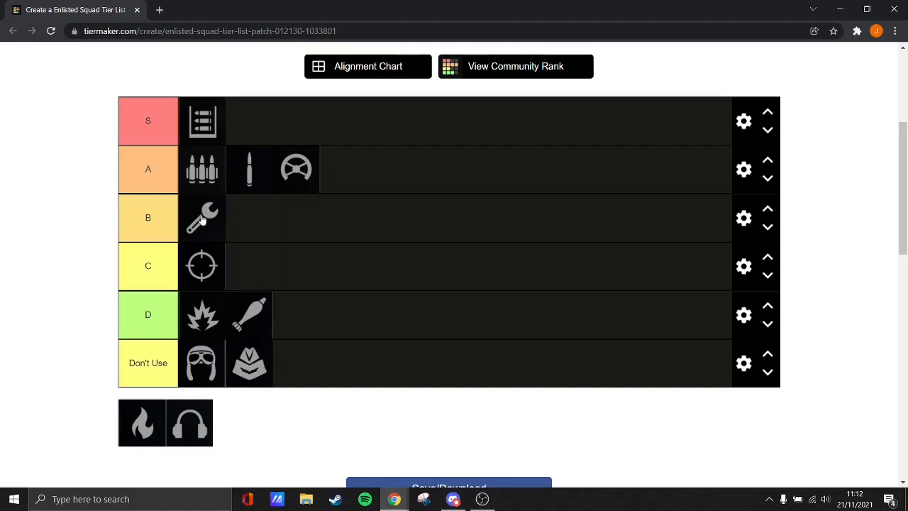
mouse_move(183, 202)
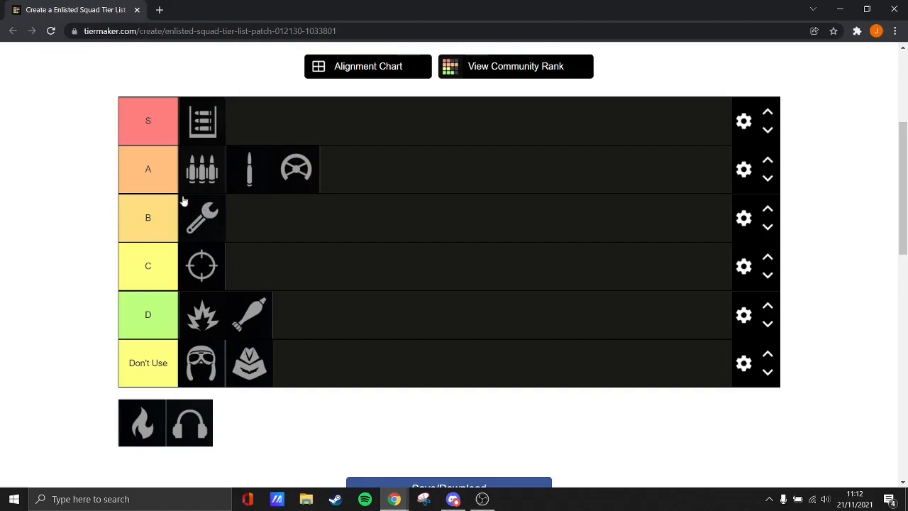
mouse_move(205, 236)
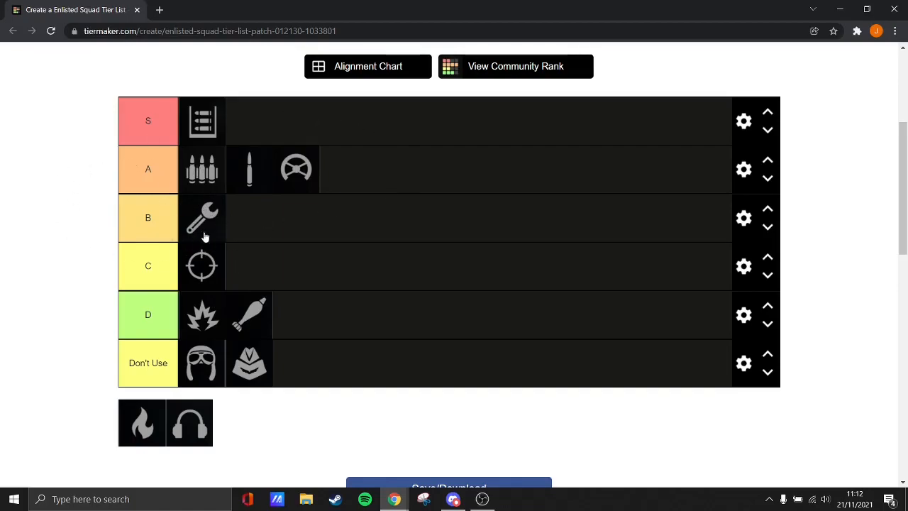
mouse_move(212, 187)
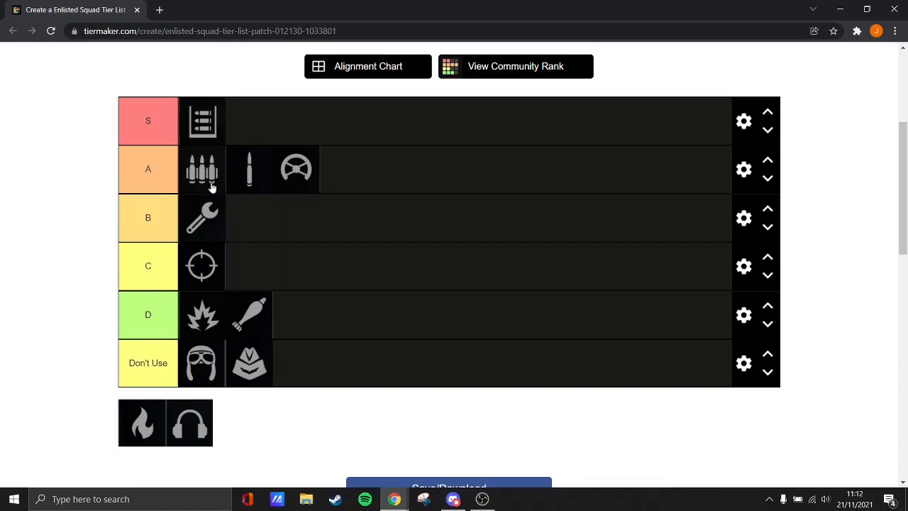
mouse_move(238, 293)
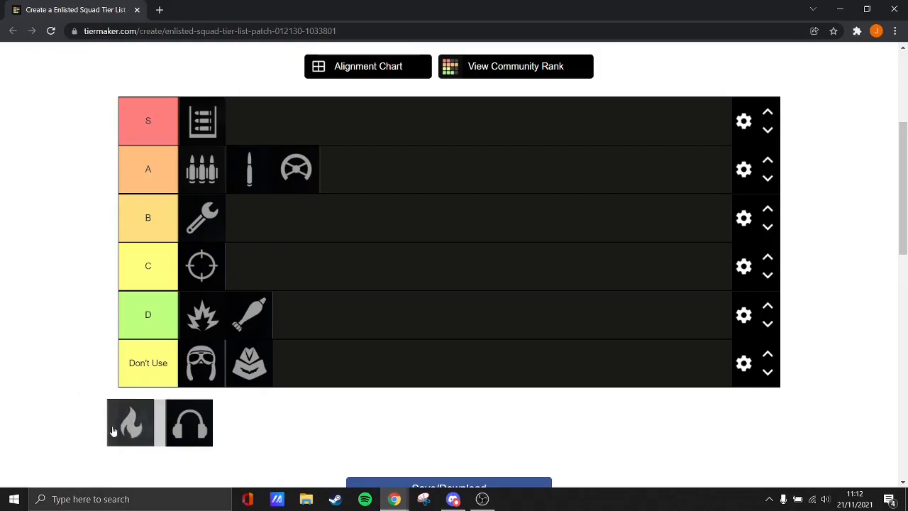
- Rank the flame icon in C beside the crosshair icon
left_click_drag(130, 423, 284, 267)
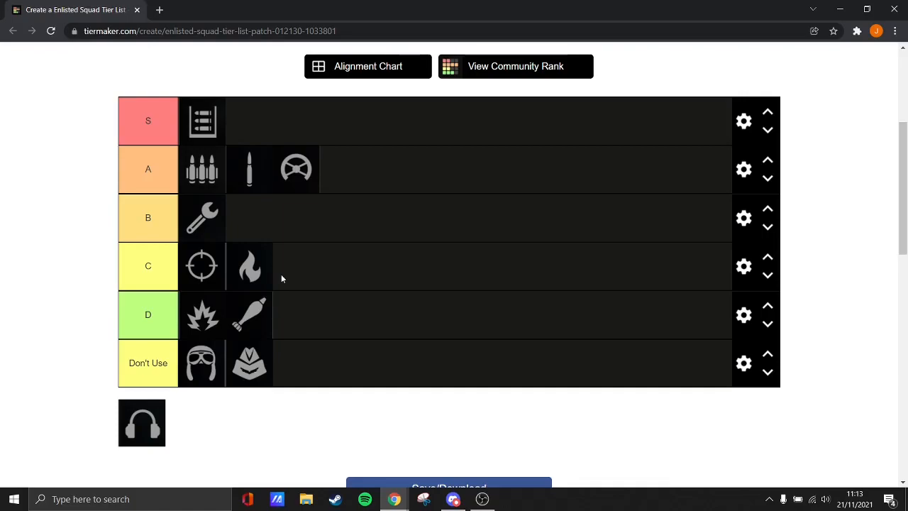
mouse_move(271, 260)
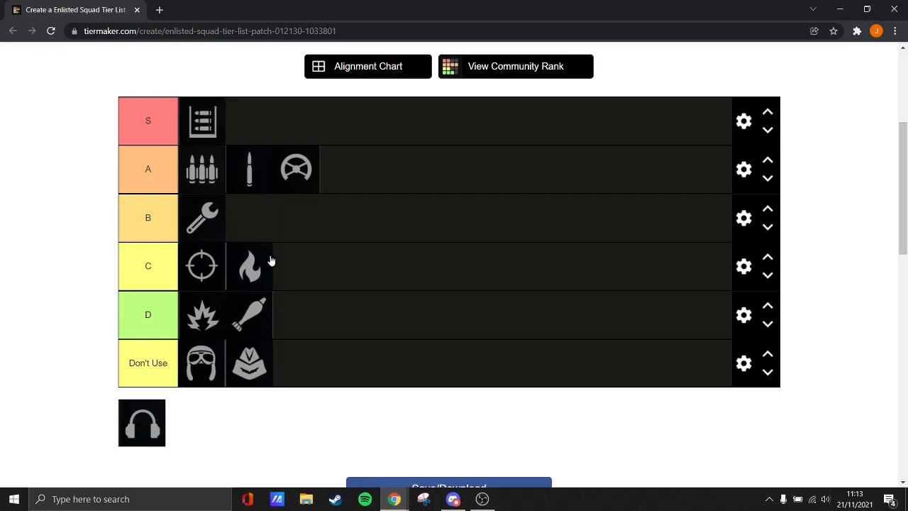
mouse_move(275, 267)
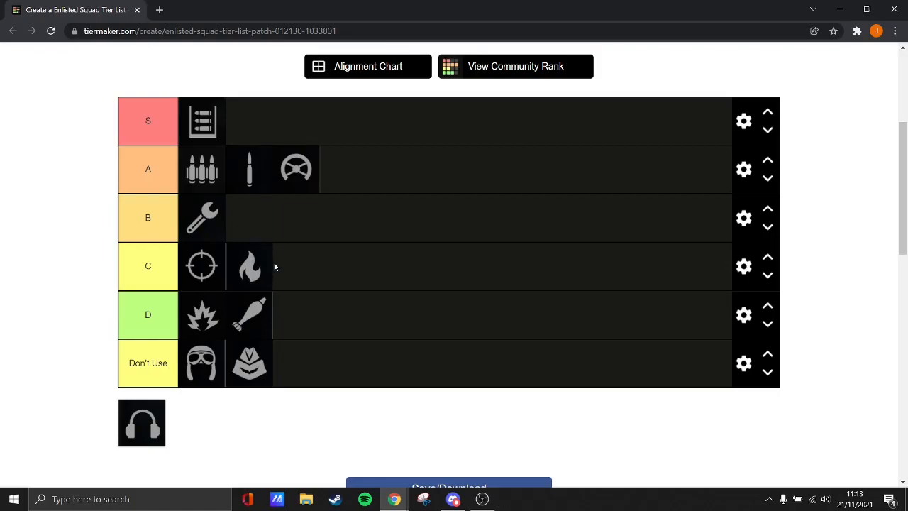
mouse_move(190, 220)
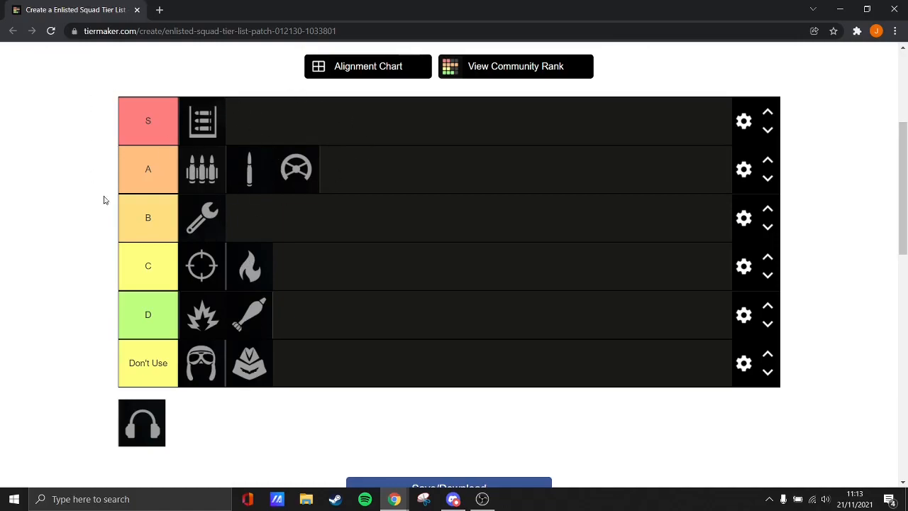
mouse_move(395, 191)
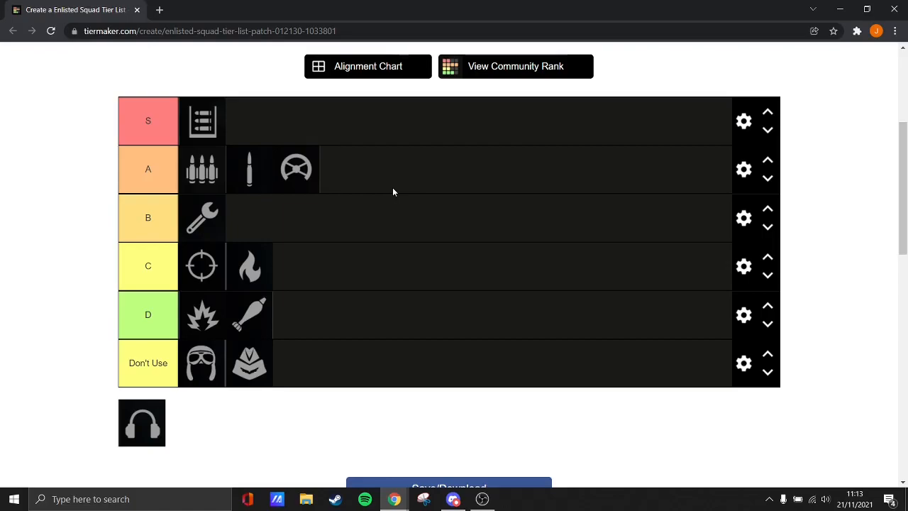
mouse_move(144, 409)
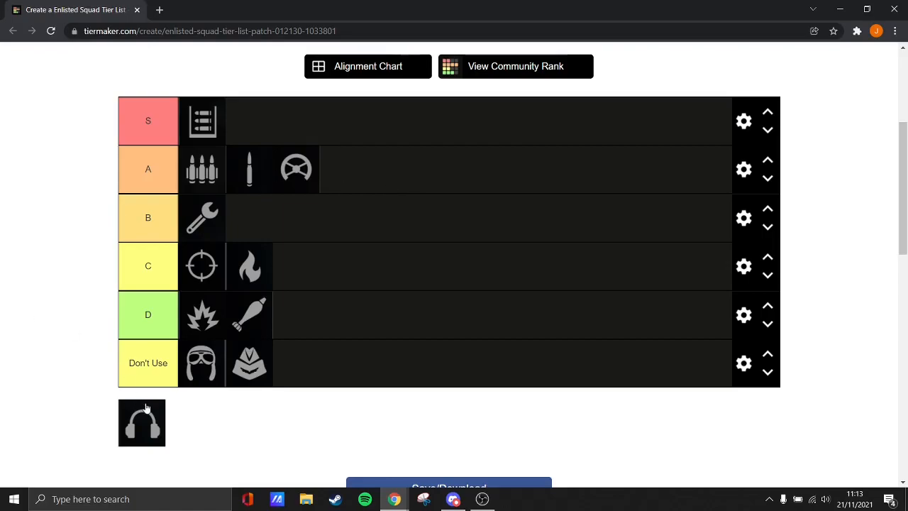
- Rank the headphones icon in D beside the mortar shell, completing the tier list
left_click_drag(142, 423, 296, 315)
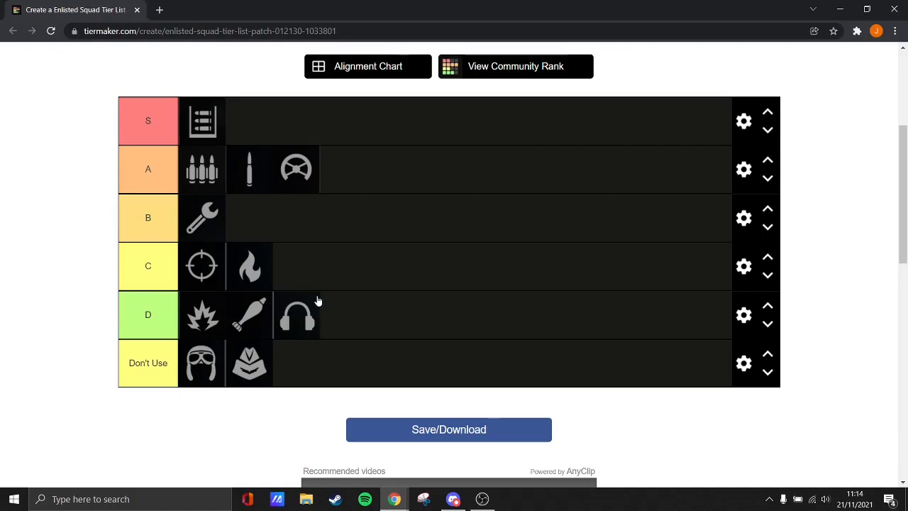
mouse_move(298, 315)
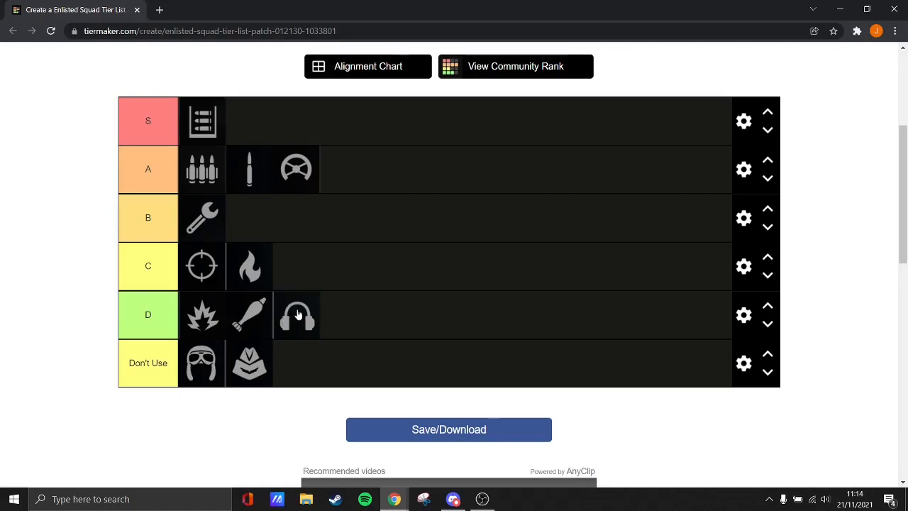
mouse_move(318, 311)
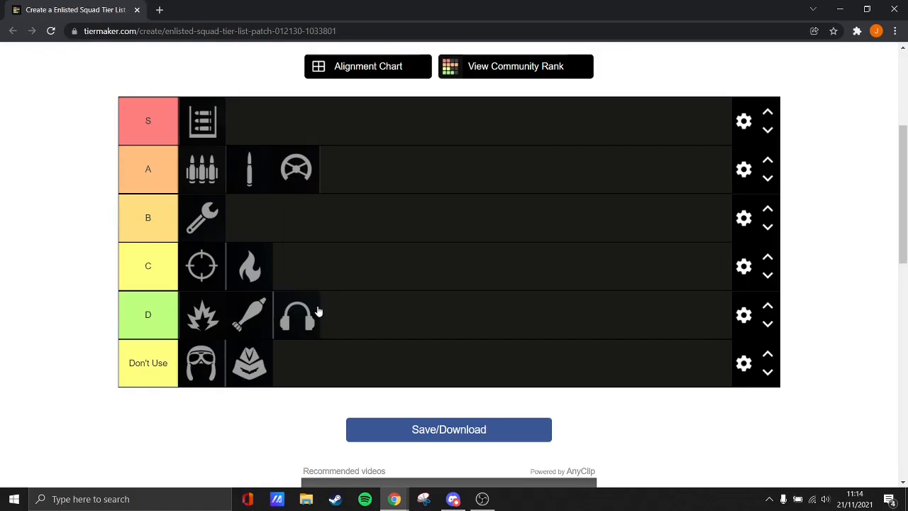
mouse_move(332, 336)
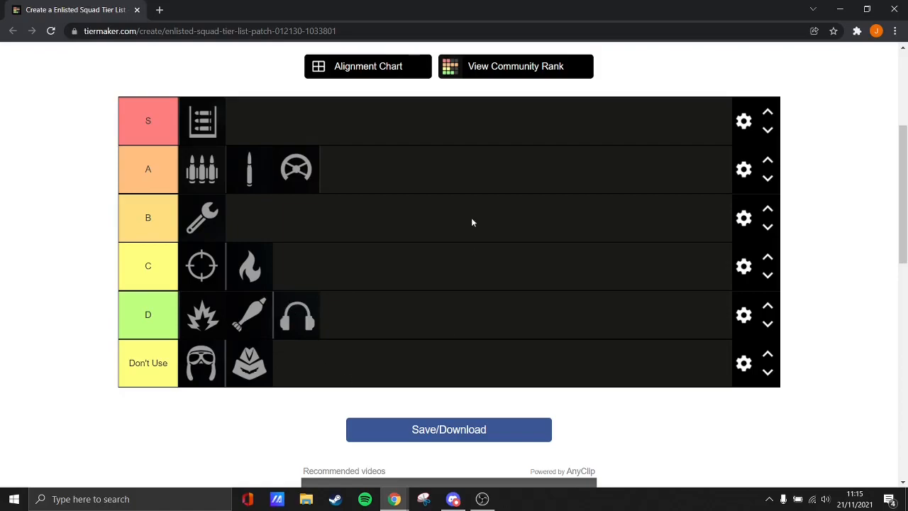
mouse_move(269, 207)
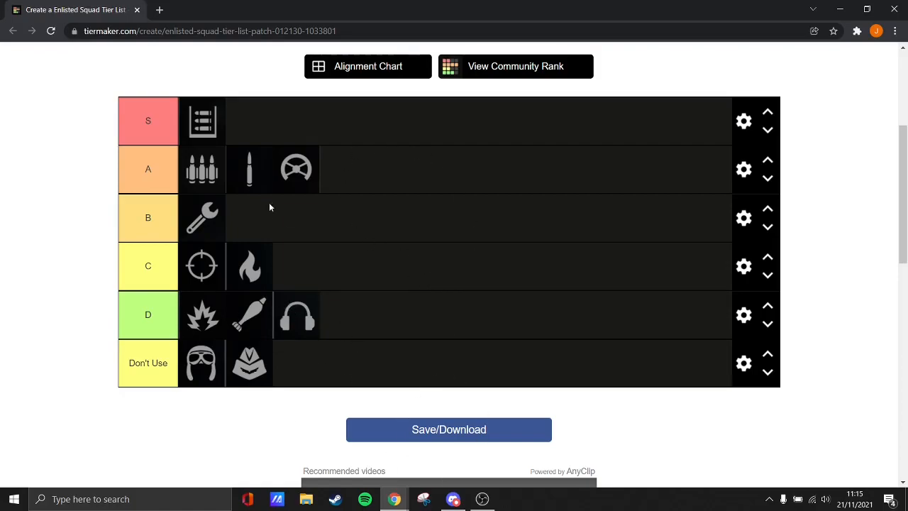
mouse_move(366, 274)
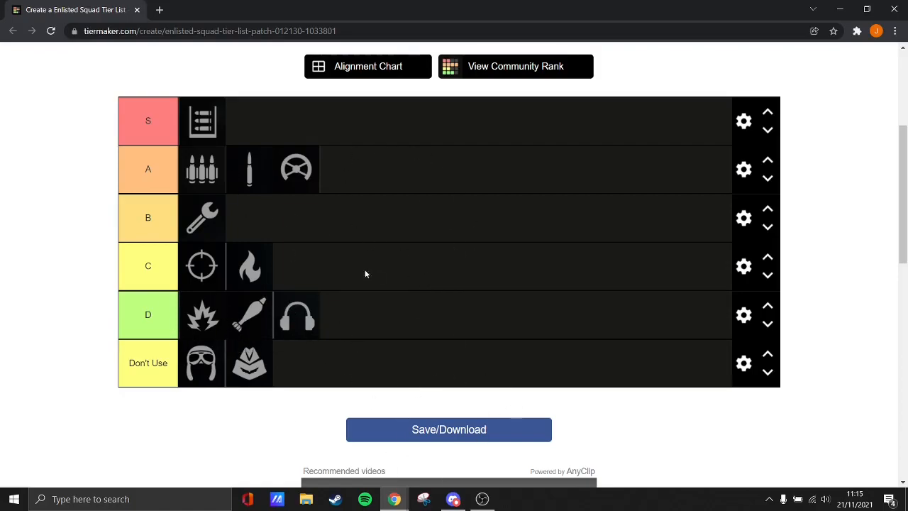
mouse_move(193, 329)
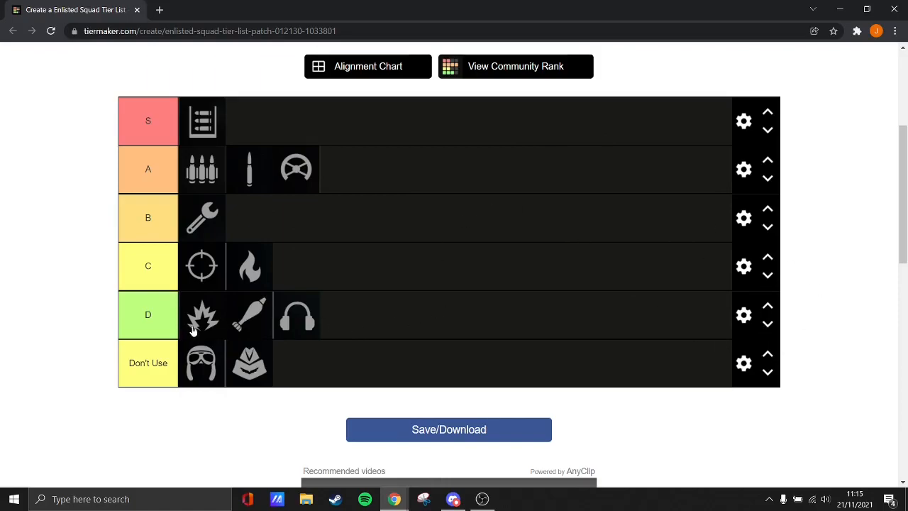
mouse_move(197, 332)
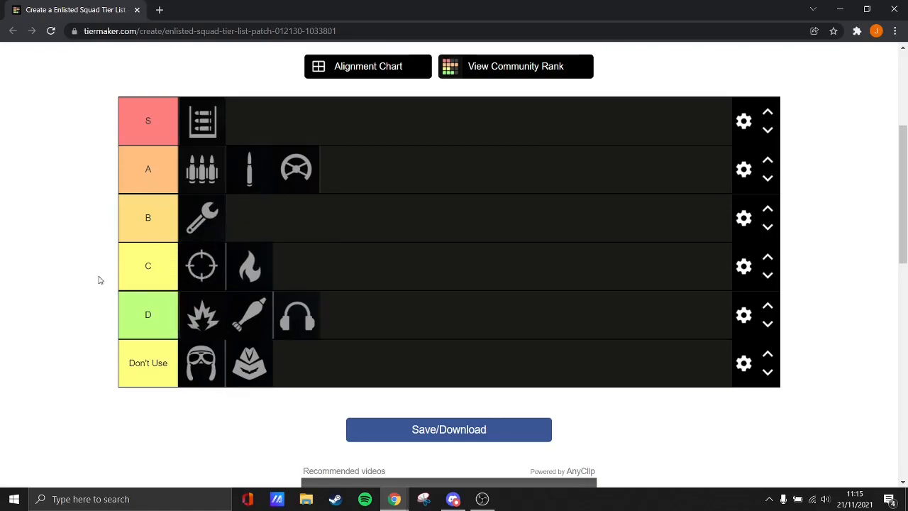
mouse_move(339, 247)
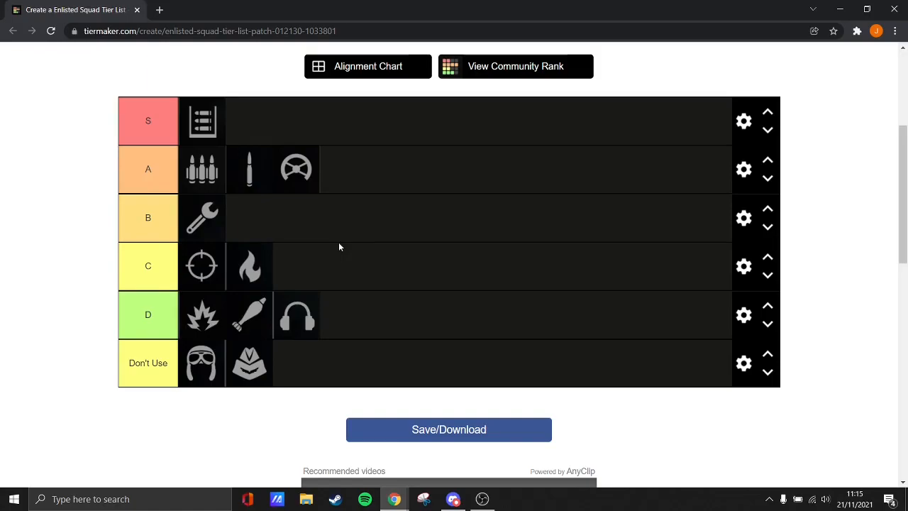